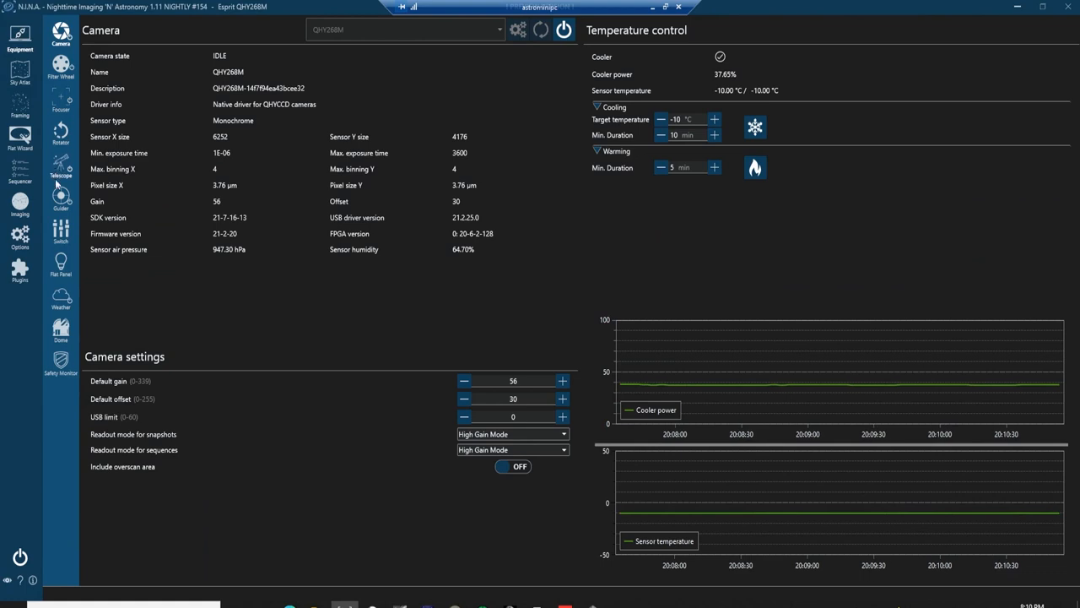
mouse_move(61, 329)
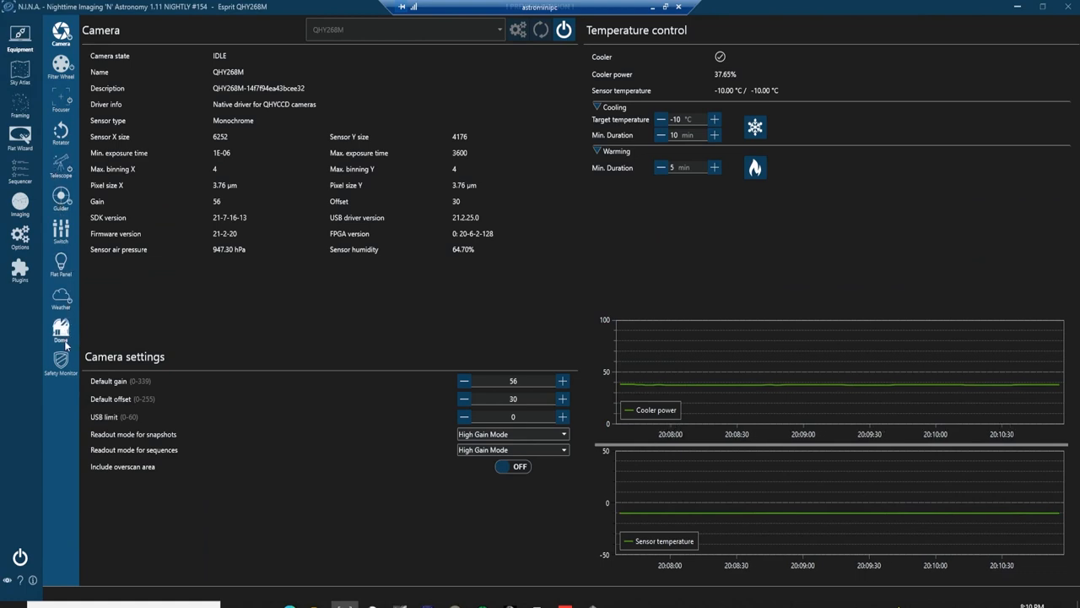
Step: Switch from the camera status page to the Sky Atlas
click(19, 74)
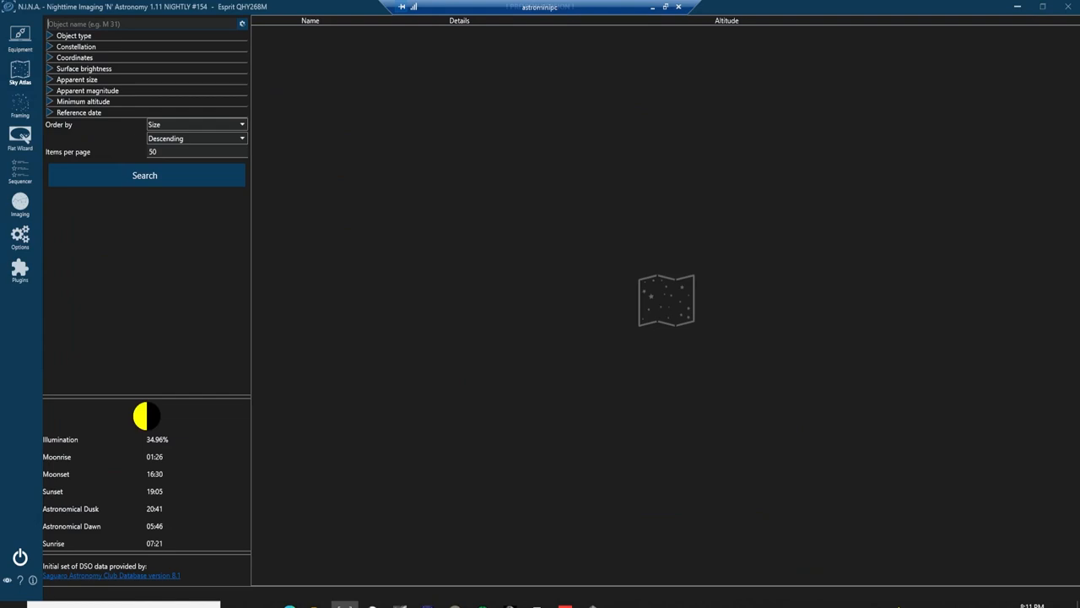
Step: Search the sky atlas for M31 and view Andromeda's details and altitude chart
text(m31)
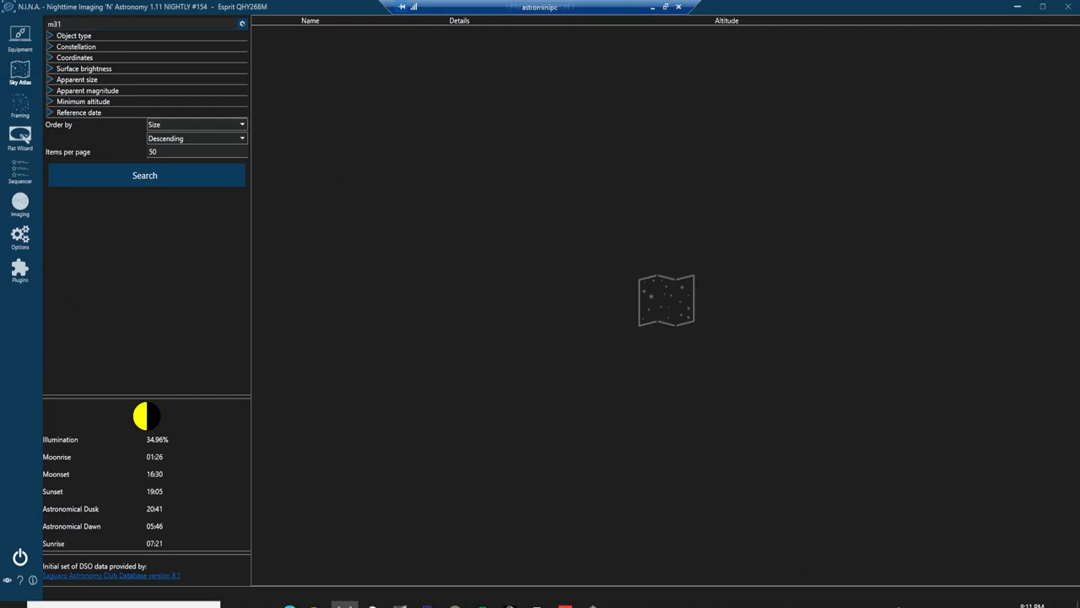
click(145, 175)
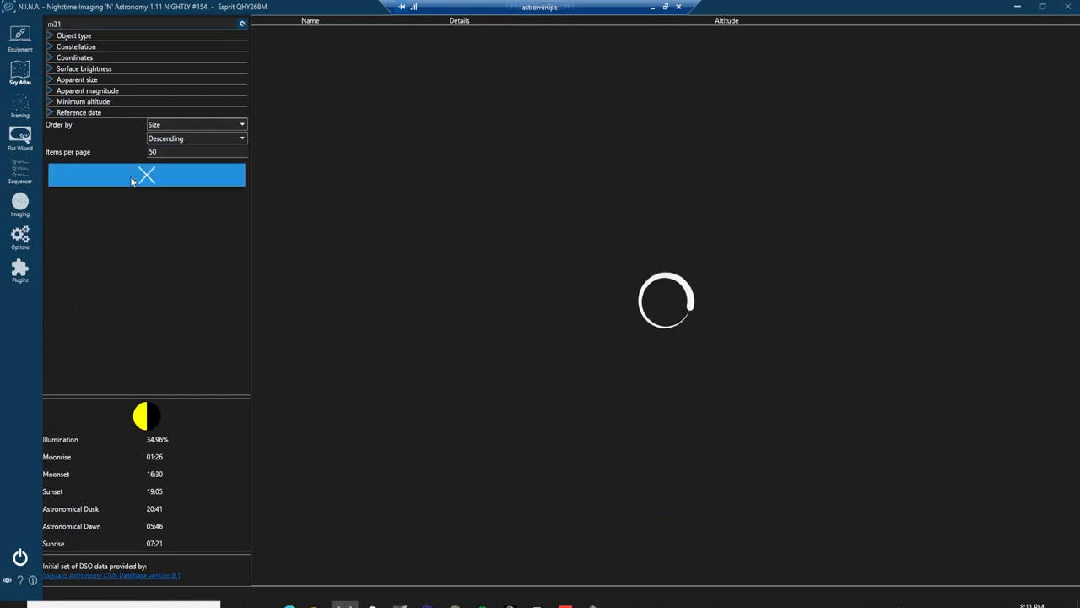
click(146, 174)
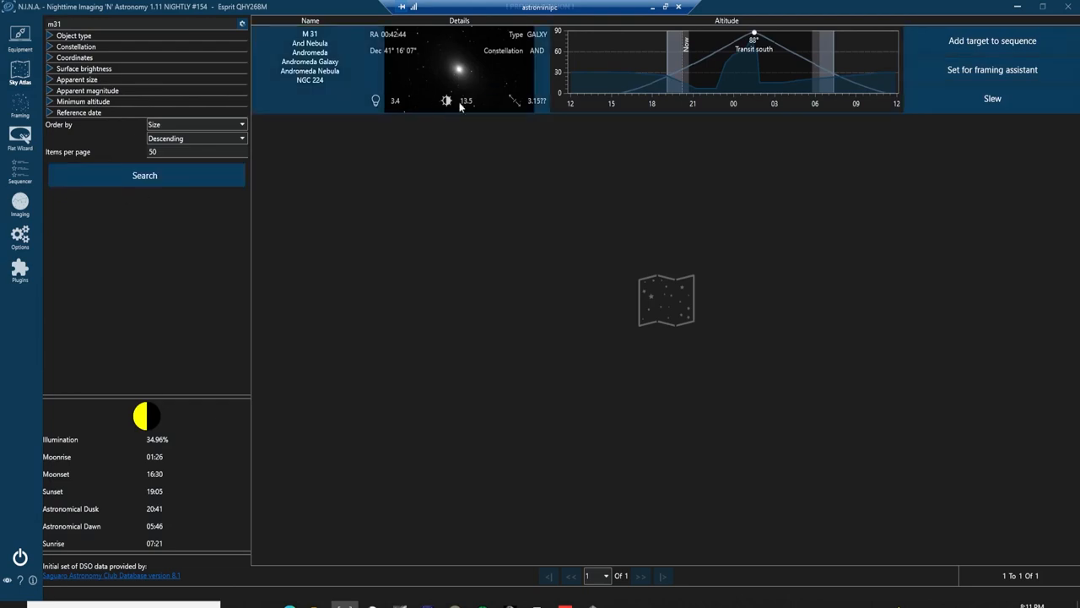
mouse_move(543, 88)
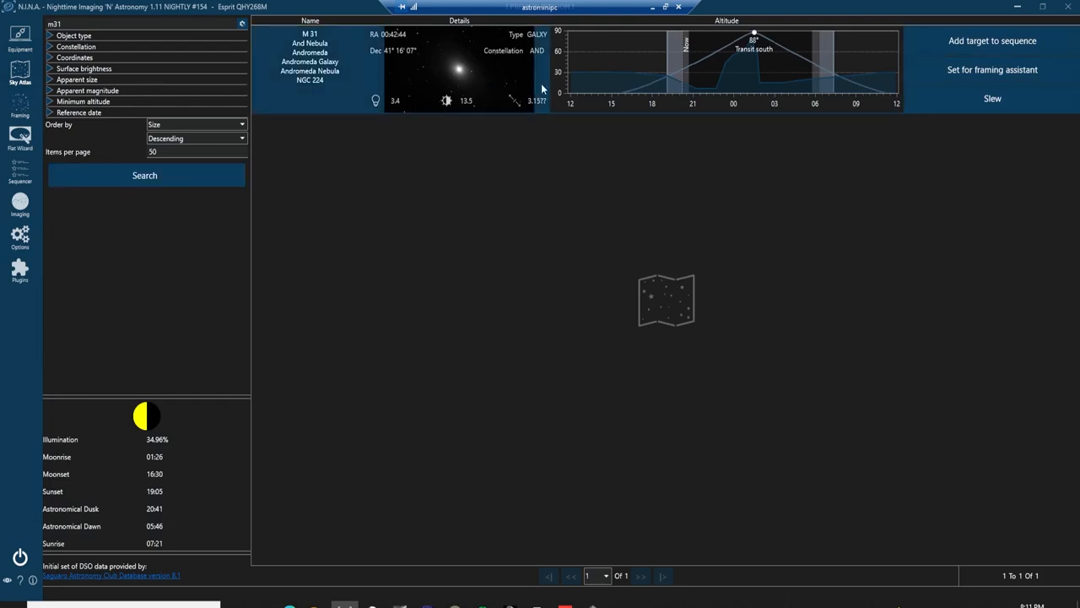
mouse_move(711, 53)
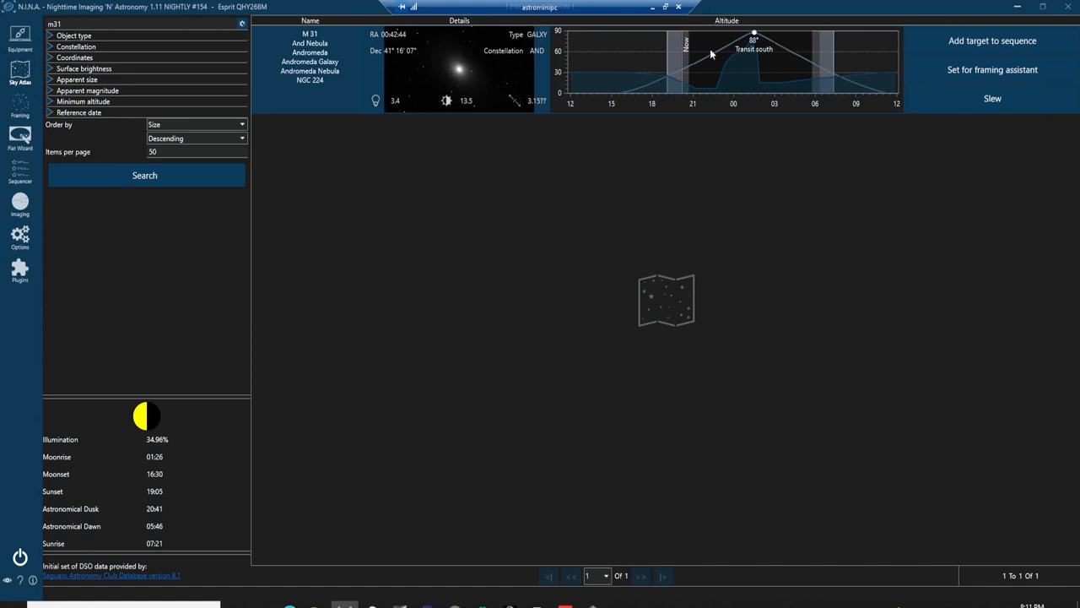
mouse_move(796, 59)
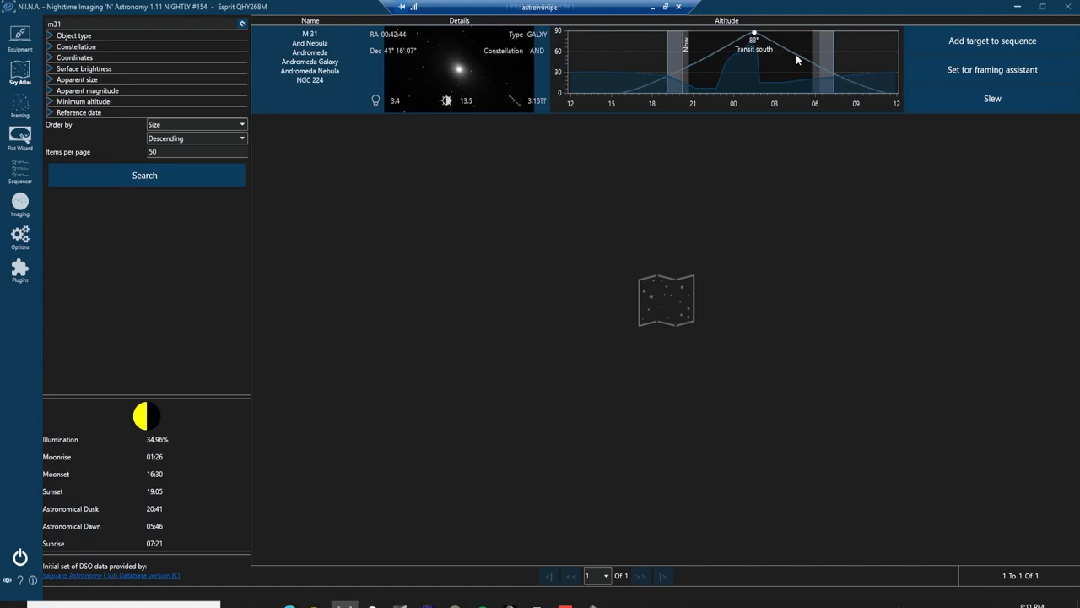
click(19, 173)
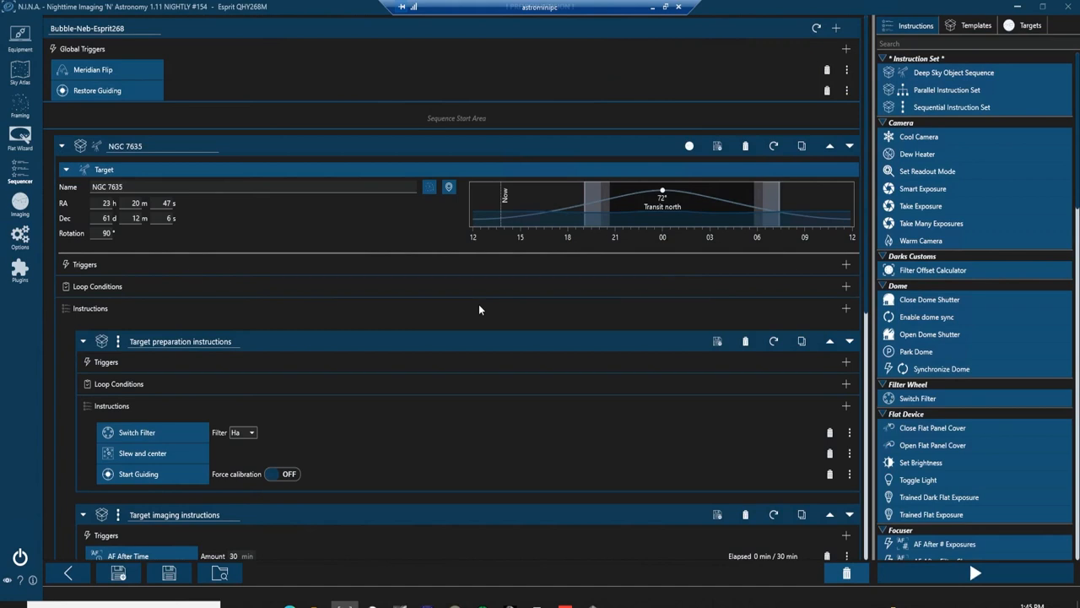
mouse_move(472, 301)
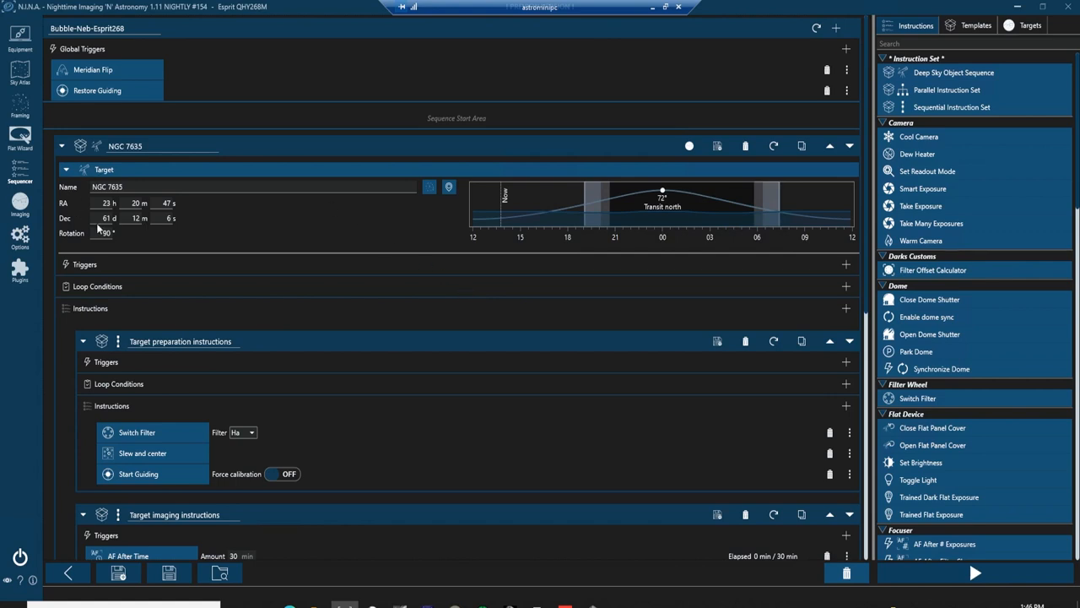
mouse_move(156, 233)
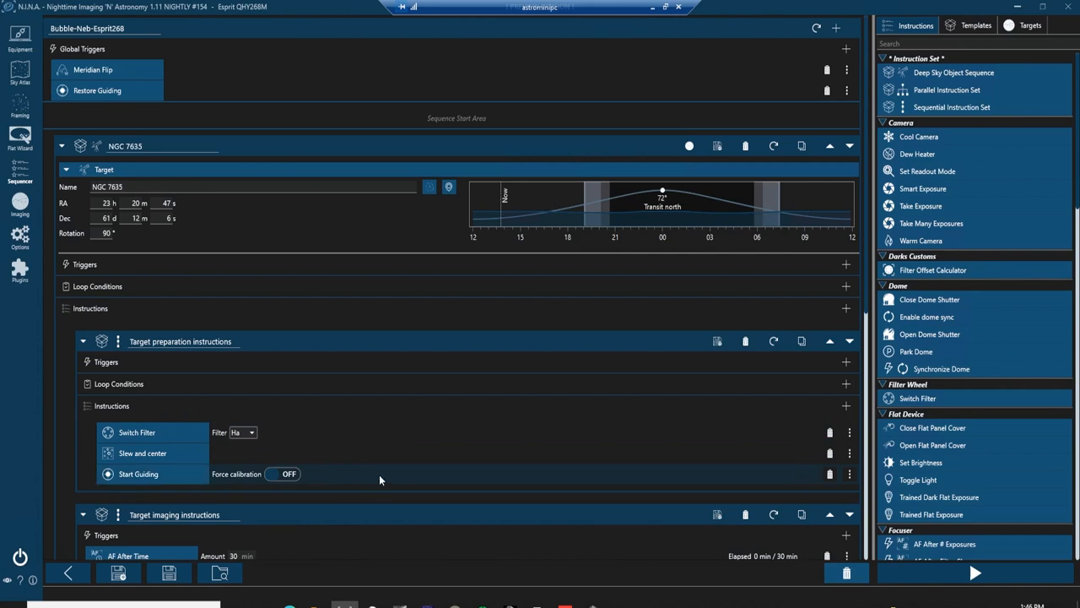
scroll(down, 3)
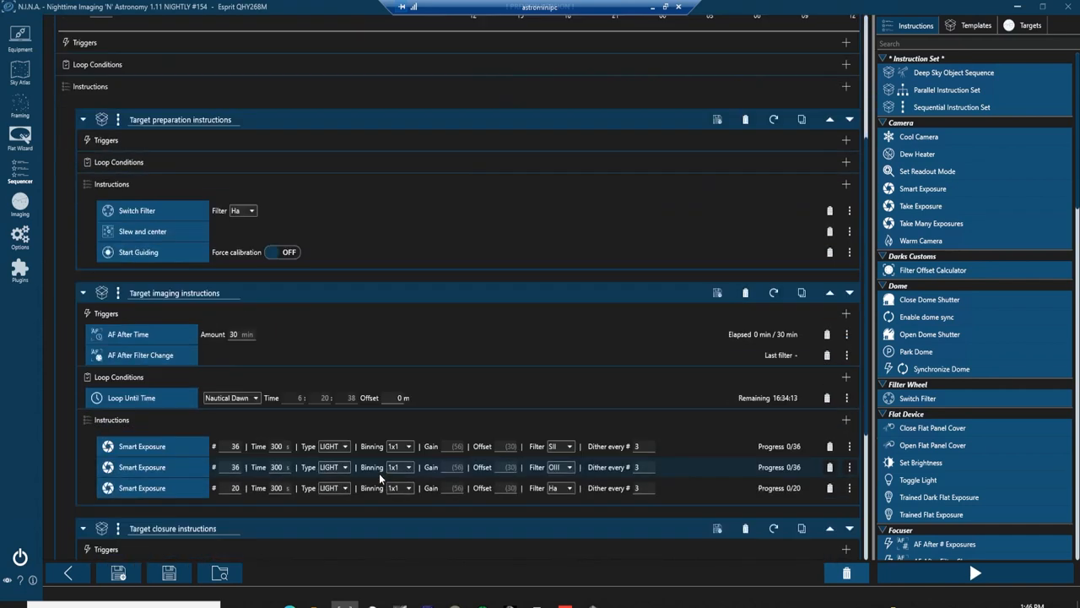
scroll(down, 3)
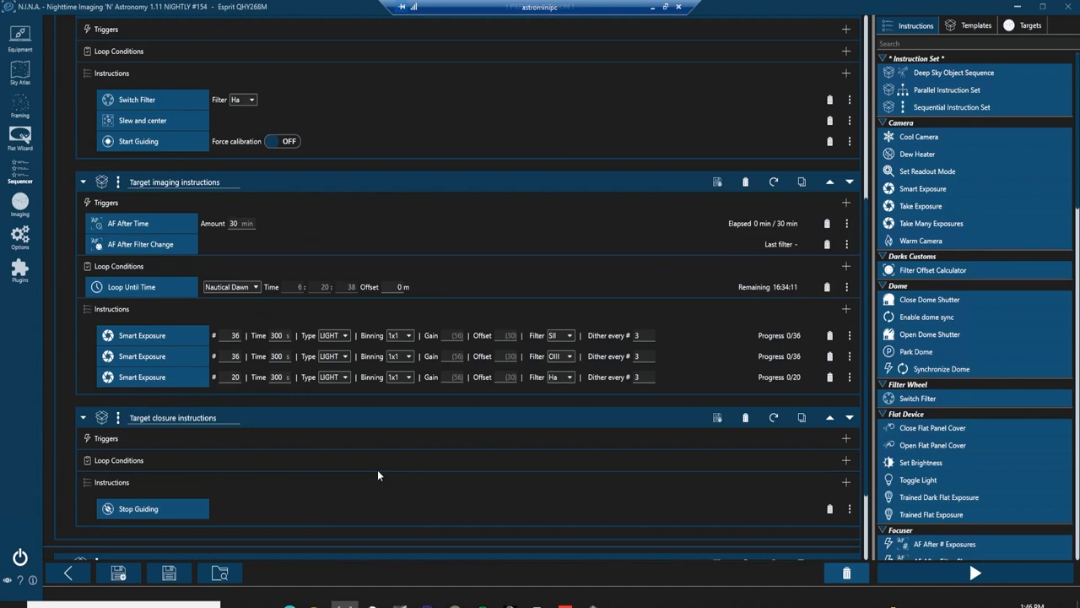
mouse_move(174, 335)
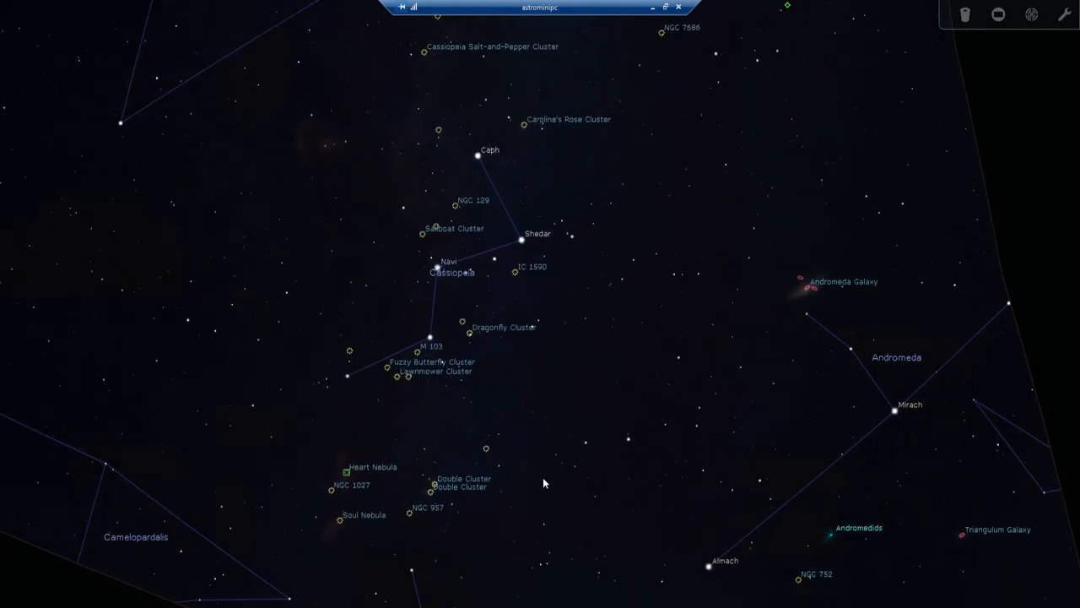
Step: Pan toward Cassiopeia and search for 'bubbl' to find the Bubble Nebula
drag(544, 482, 422, 382)
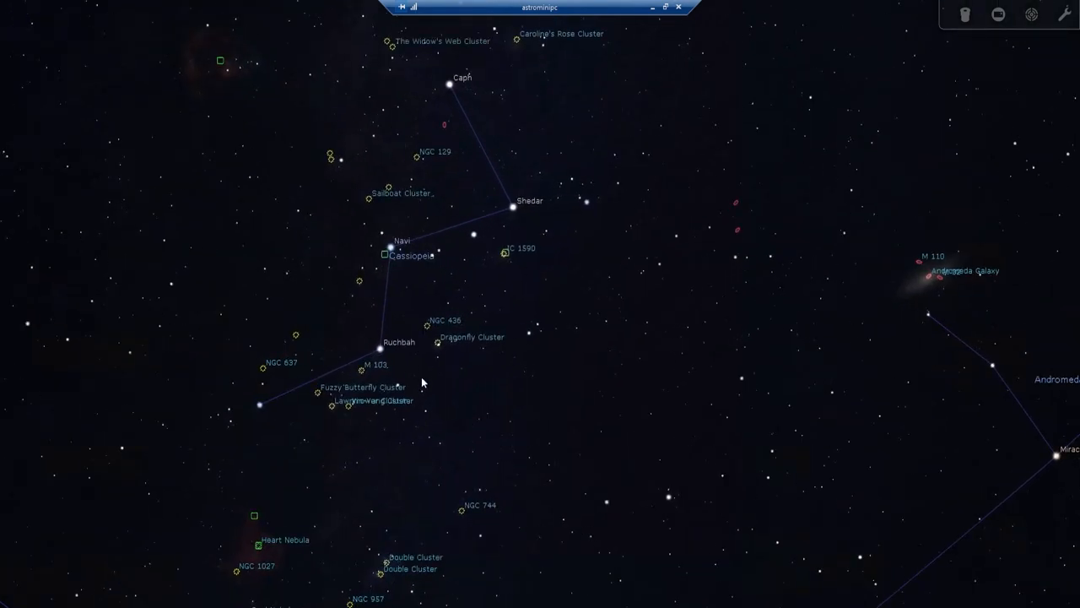
mouse_move(478, 376)
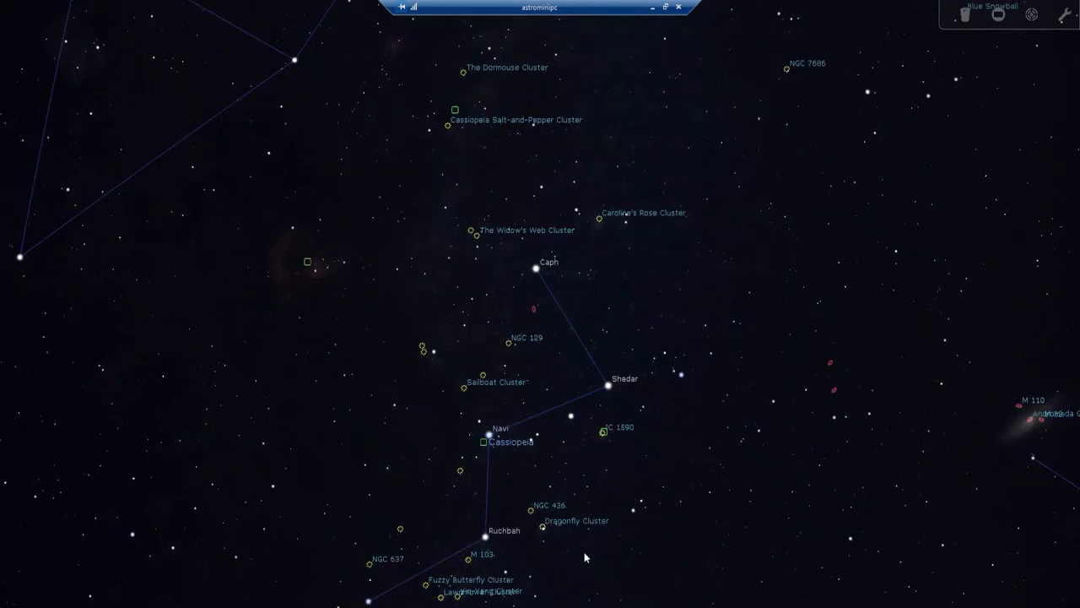
mouse_move(196, 218)
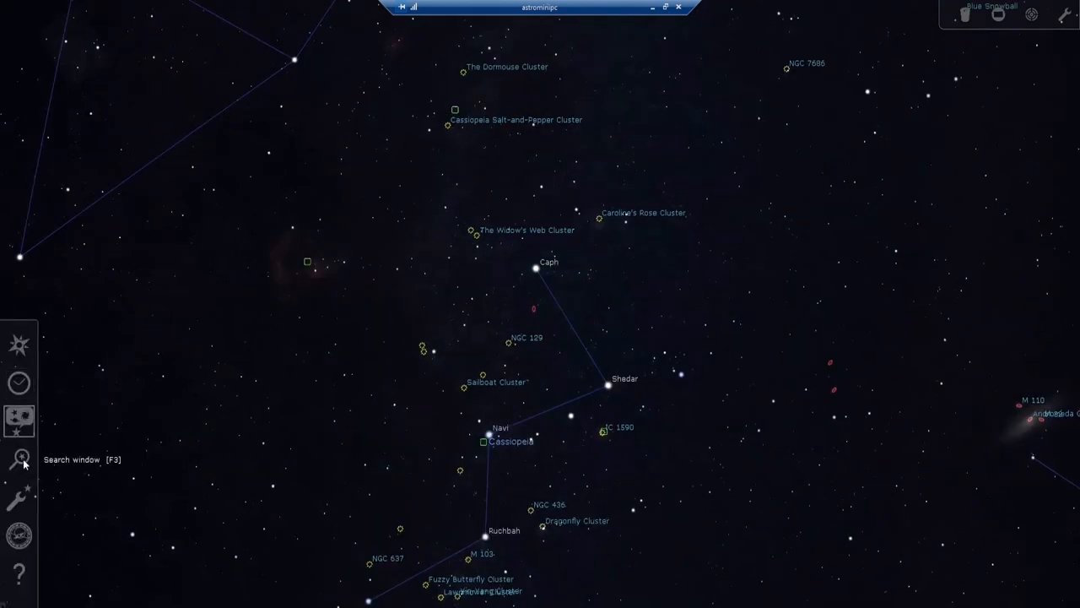
click(16, 458)
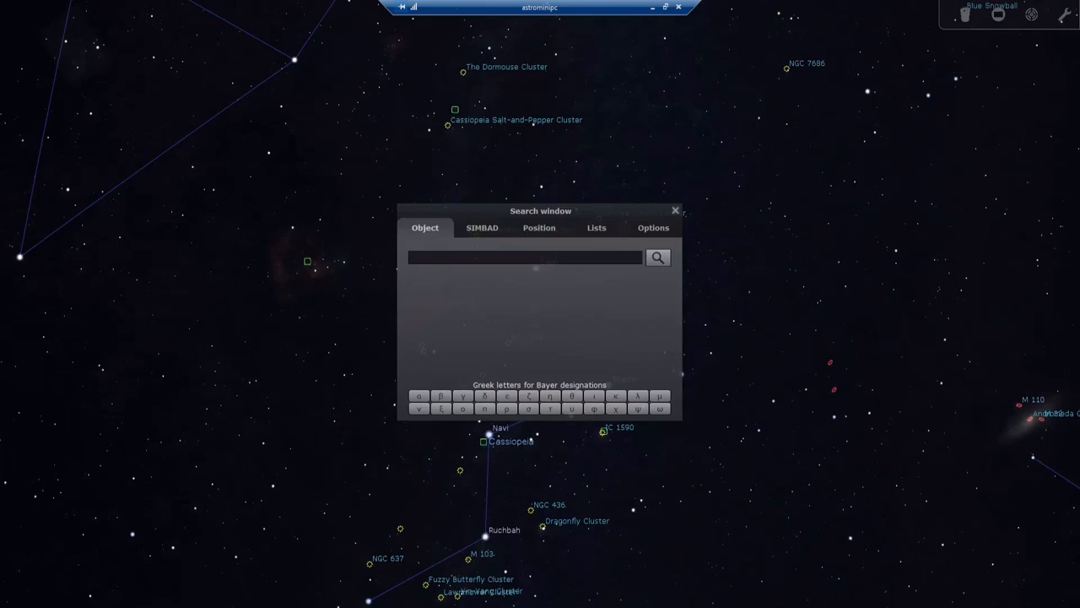
text(bubbl)
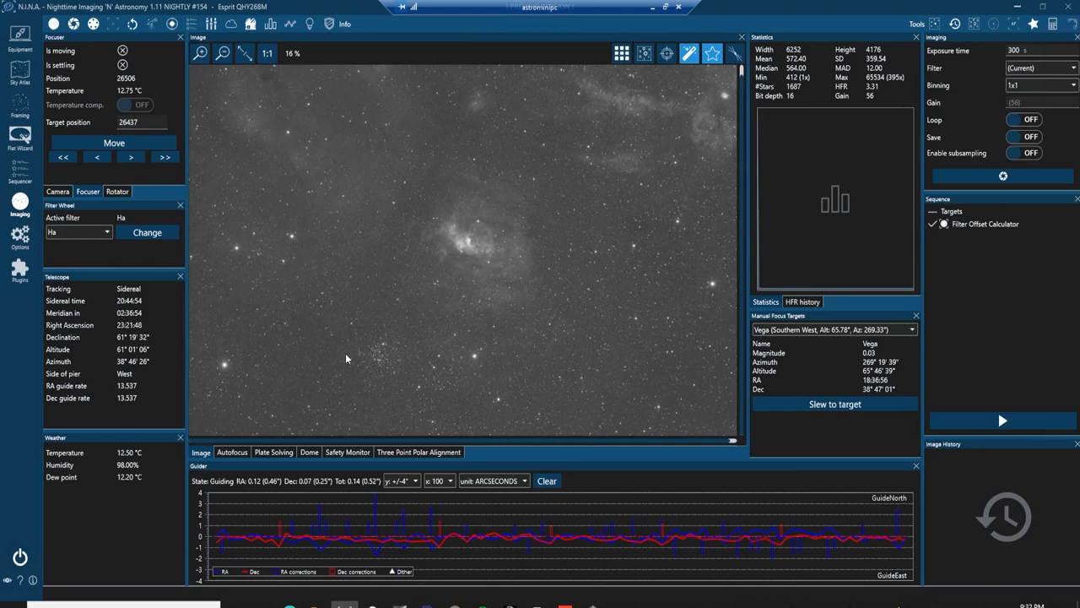
Step: Zoom in twice on the Bubble Nebula in the Ha frame
click(200, 53)
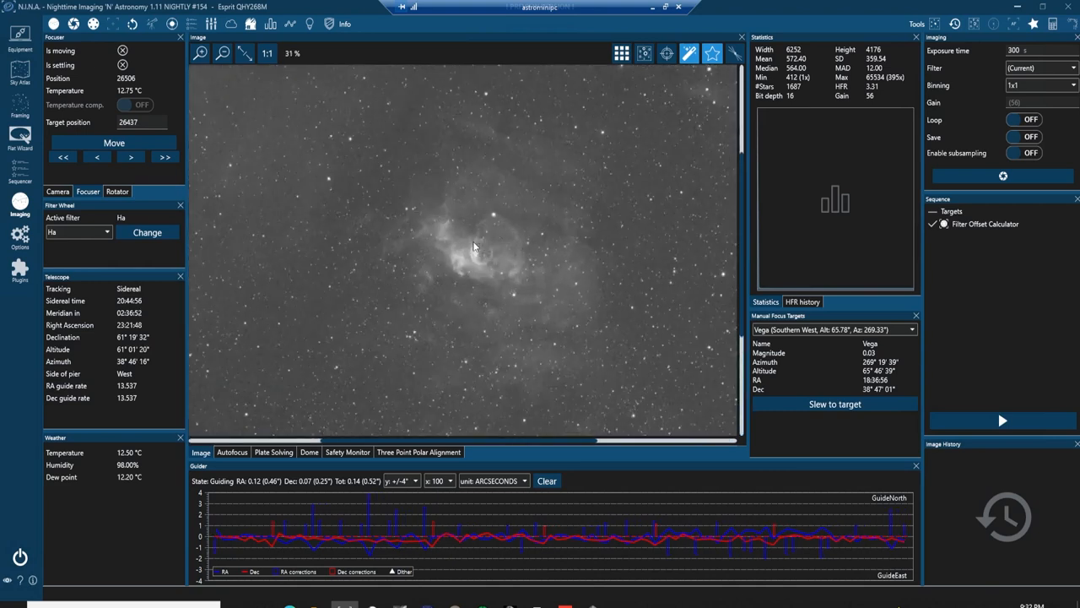
click(200, 53)
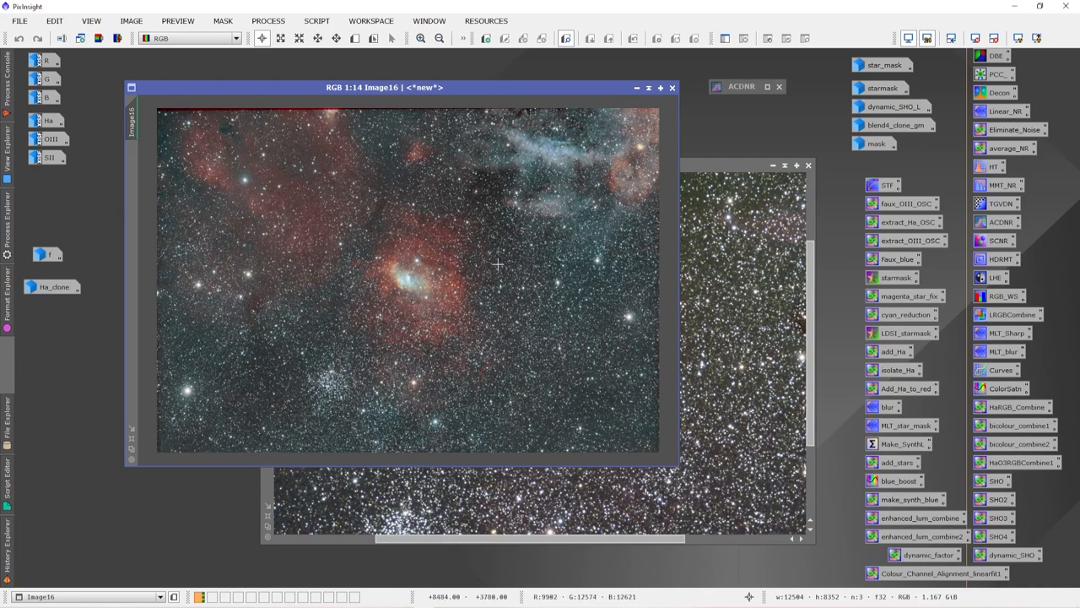
mouse_move(488, 253)
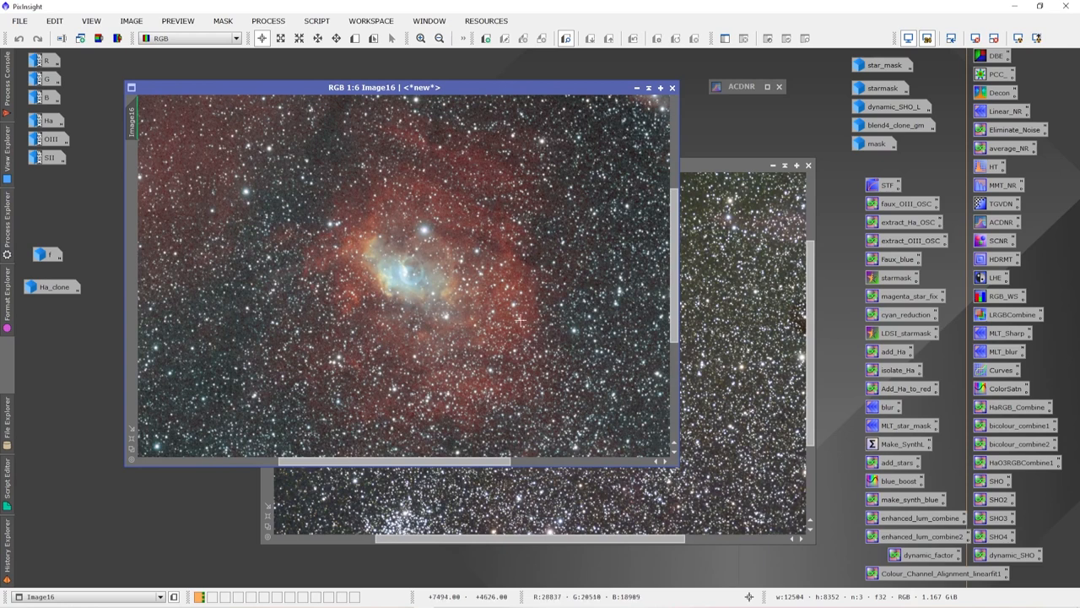
mouse_move(359, 304)
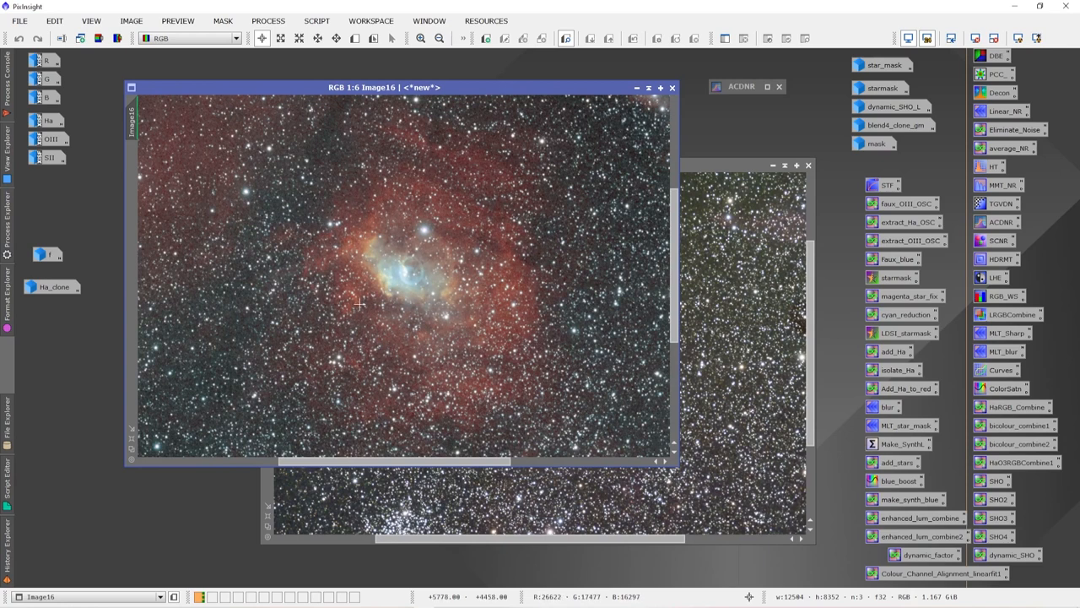
mouse_move(385, 193)
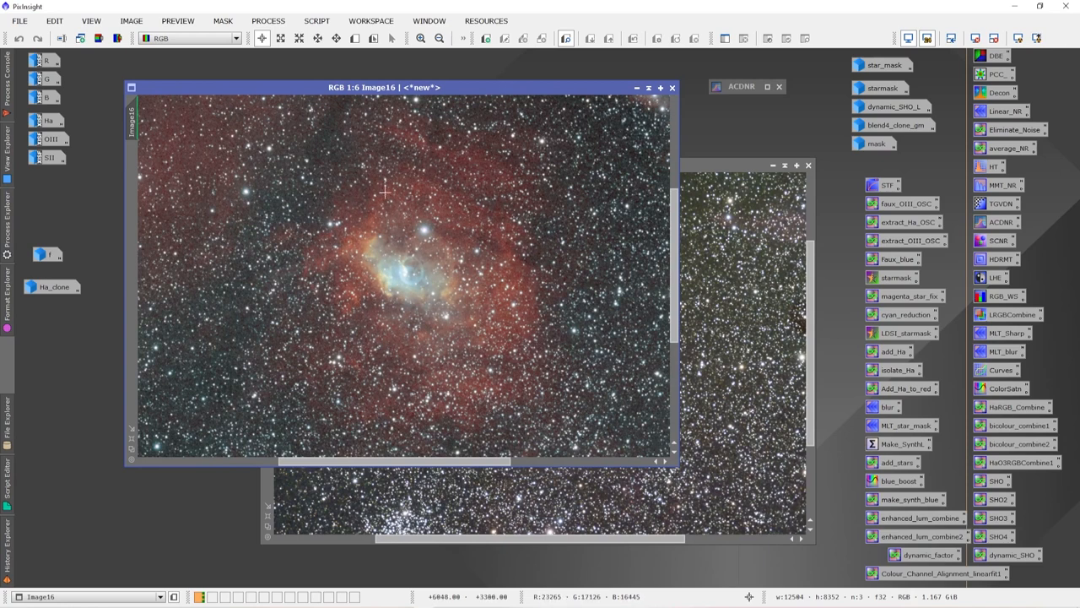